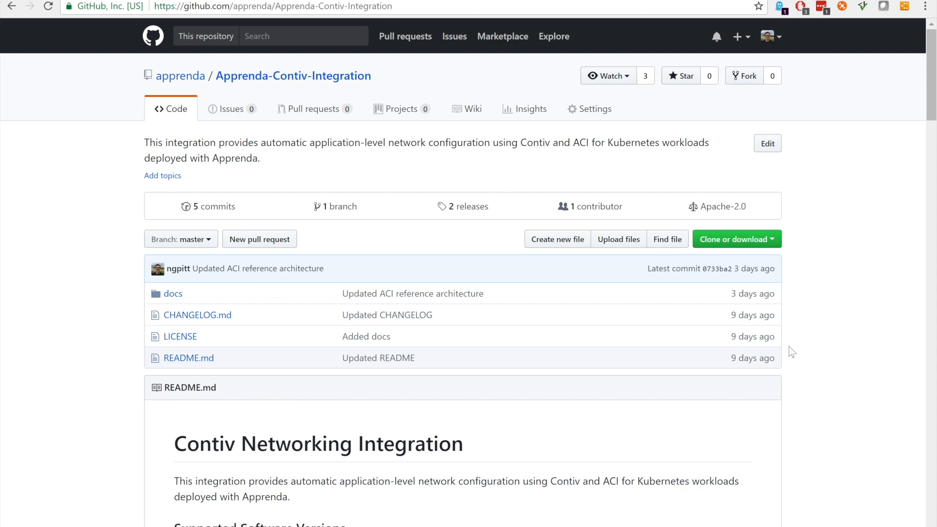
Step: Scroll the Apprenda-Contiv-Integration README past prerequisites to the ACI Reference Architecture diagram
scroll("down", 3)
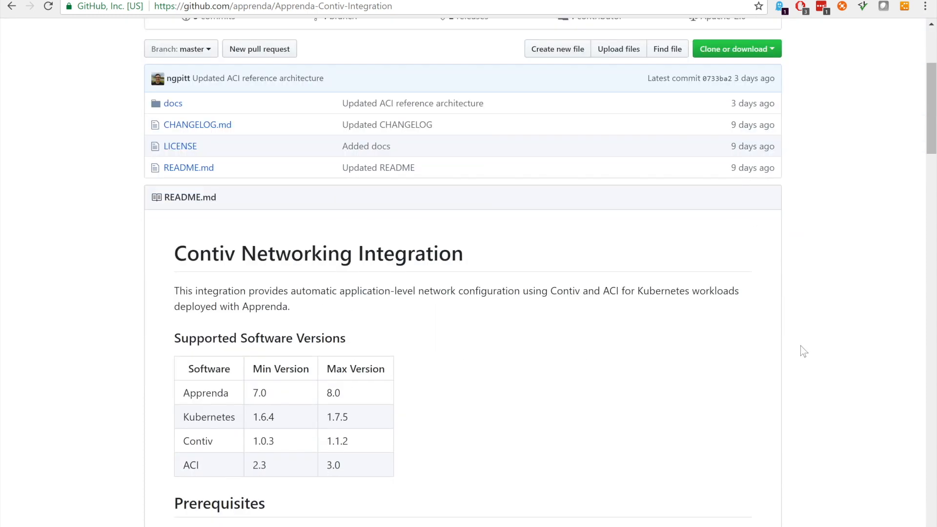
scroll("down", 3)
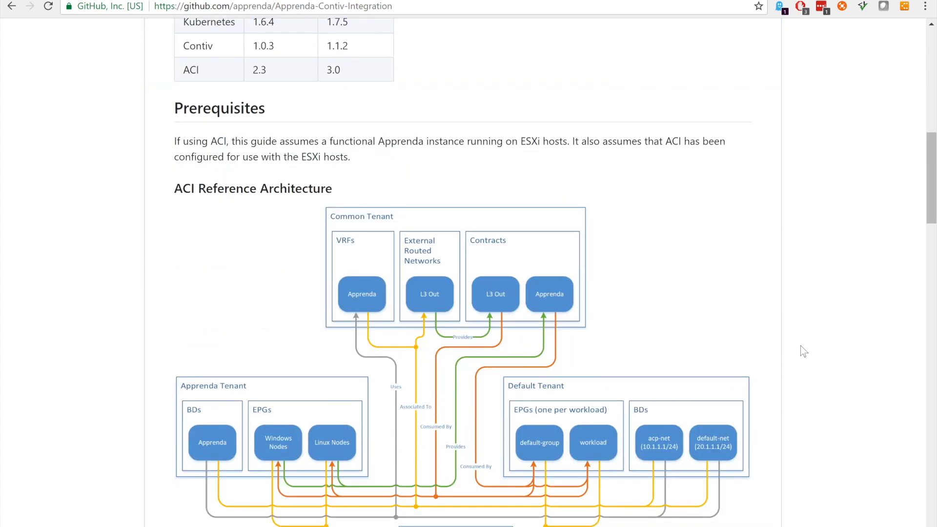
scroll("down", 3)
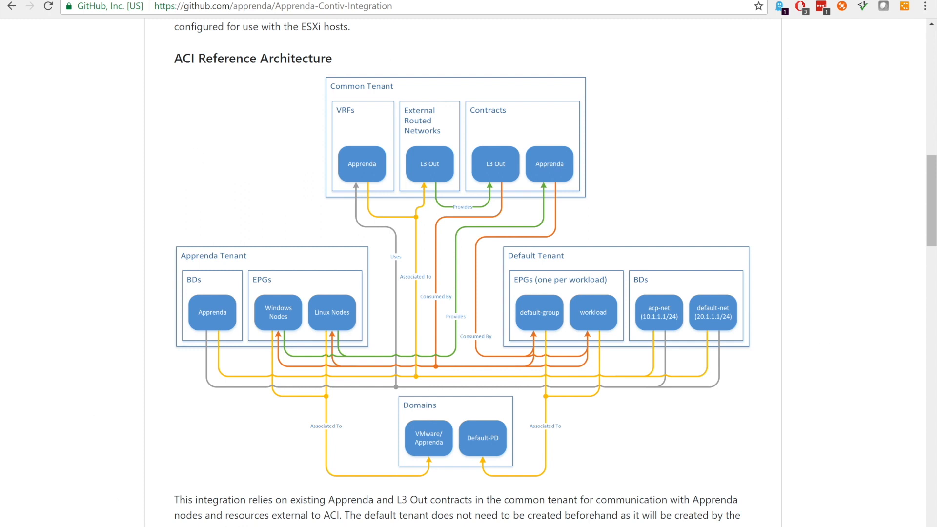
mouse_move(610, 94)
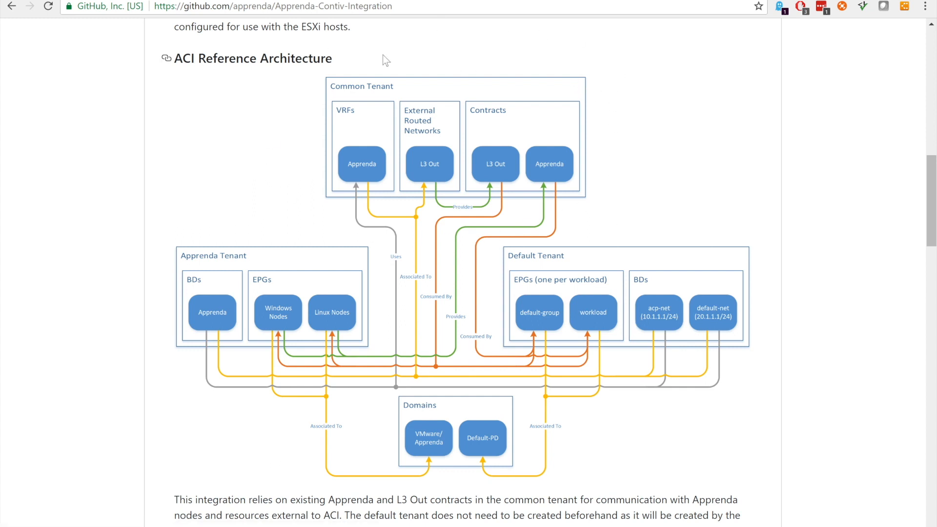
mouse_move(387, 181)
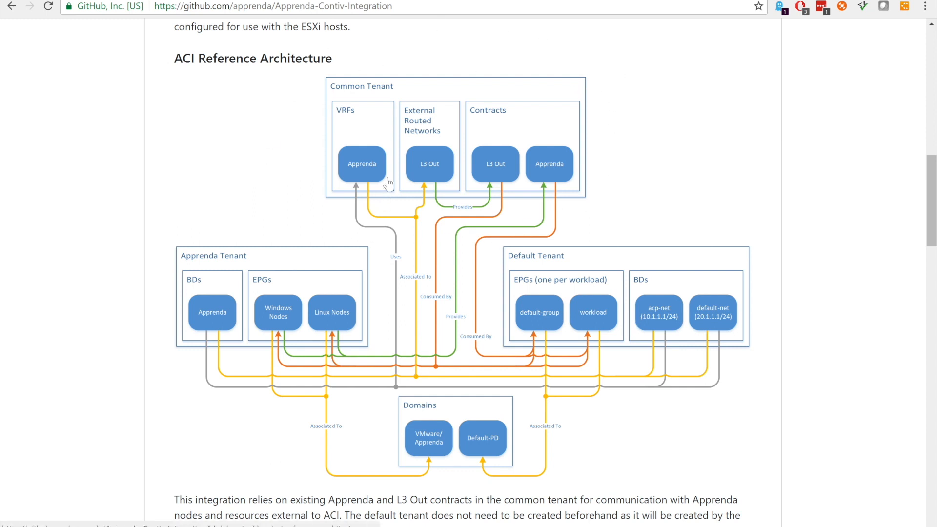
mouse_move(344, 143)
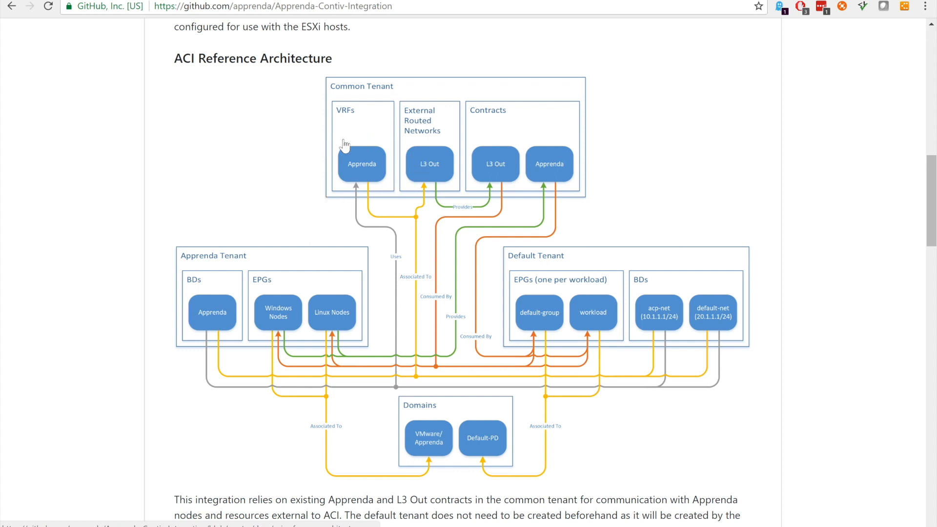
mouse_move(356, 144)
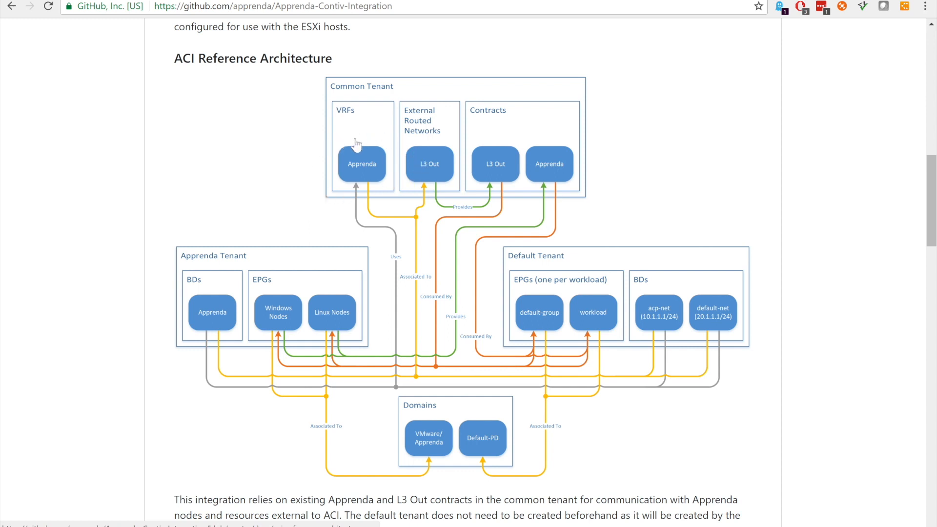
mouse_move(259, 377)
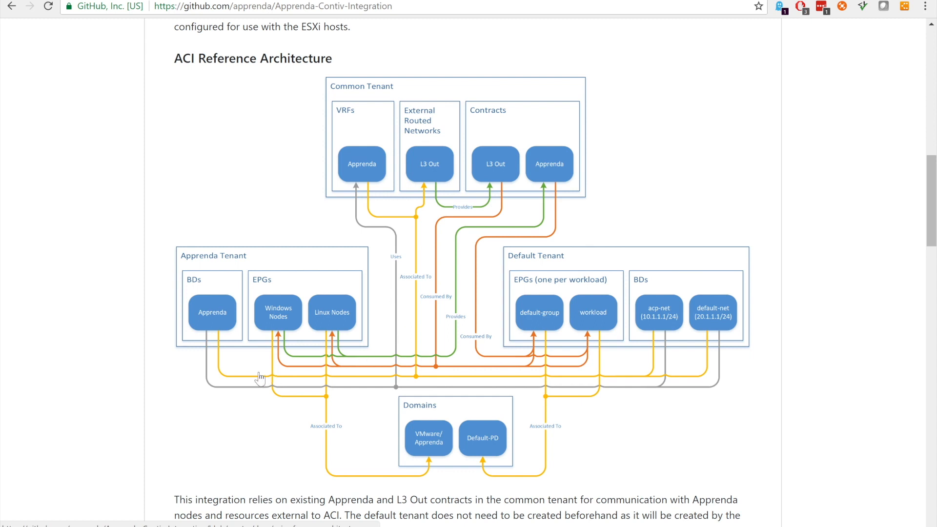
mouse_move(621, 382)
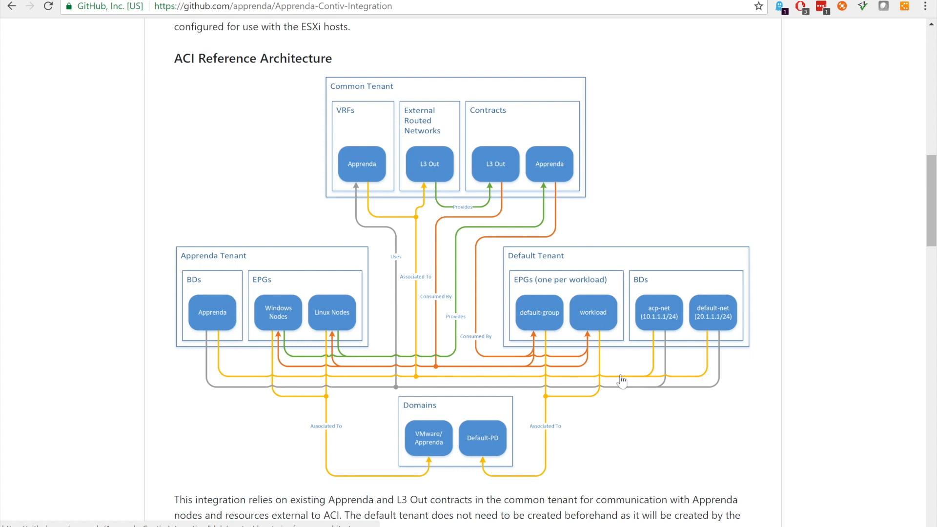
mouse_move(621, 295)
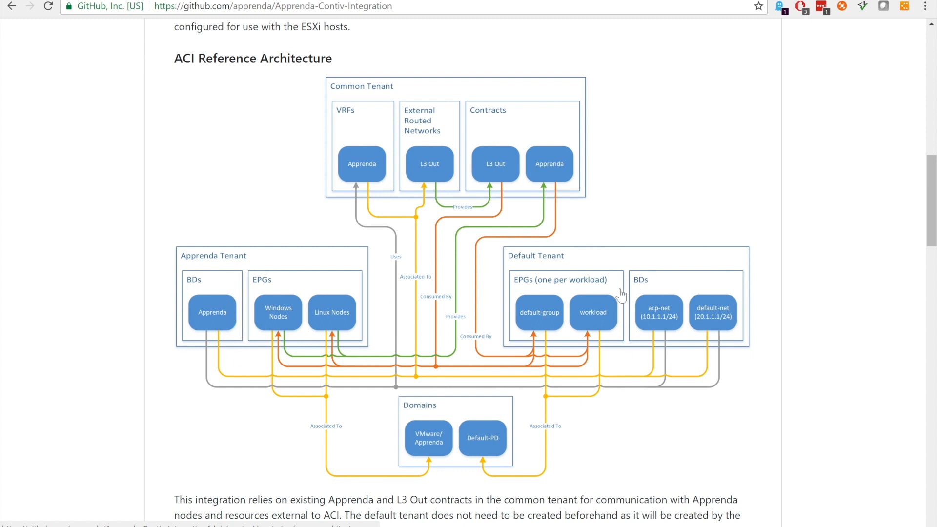
mouse_move(363, 205)
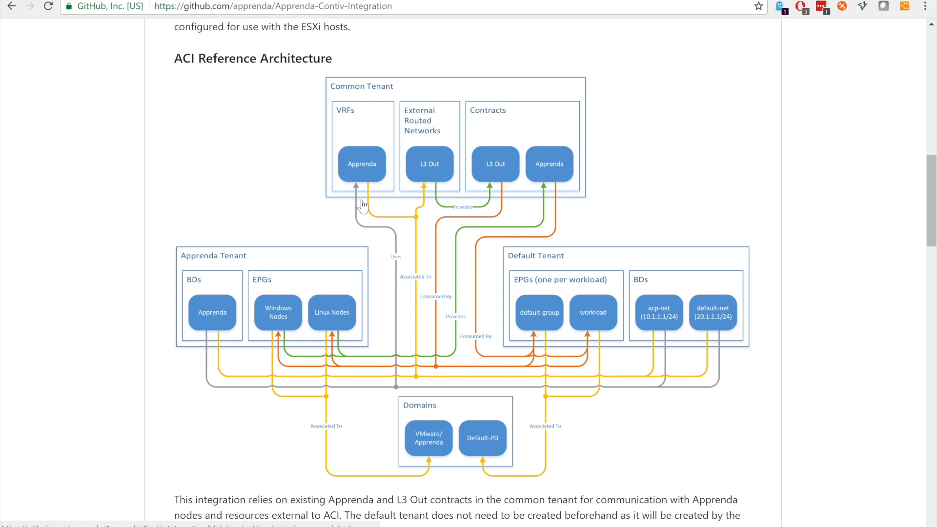
mouse_move(367, 206)
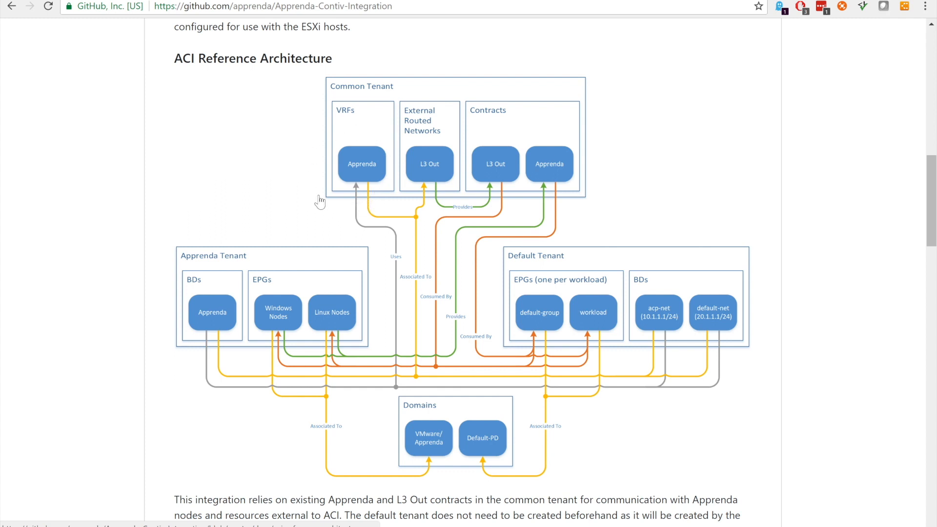
mouse_move(416, 123)
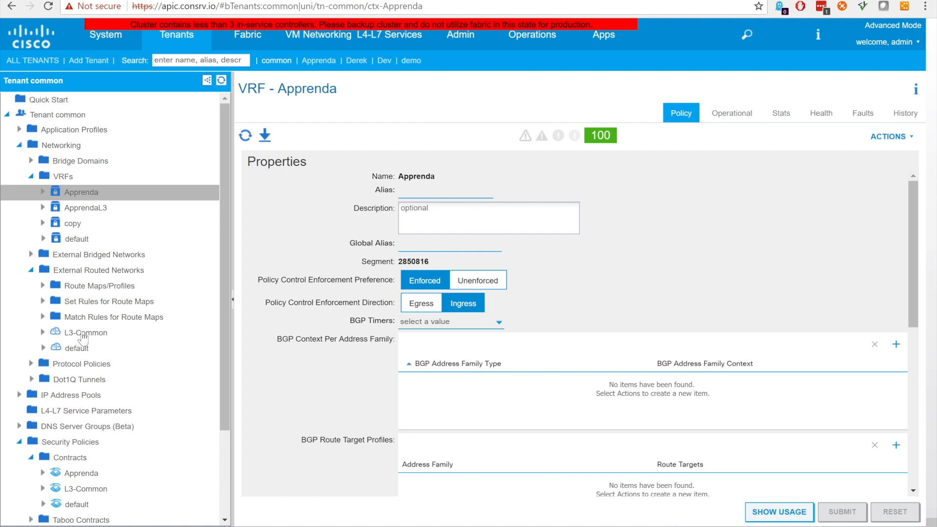
Step: View the L3-Common routed network, then the L3-Common contract topology in Tenant common
left_click(85, 333)
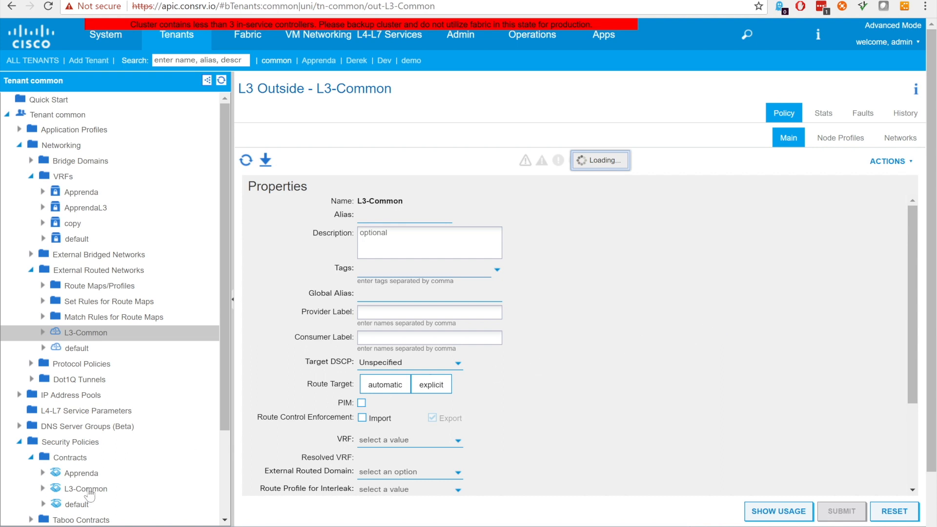
left_click(84, 488)
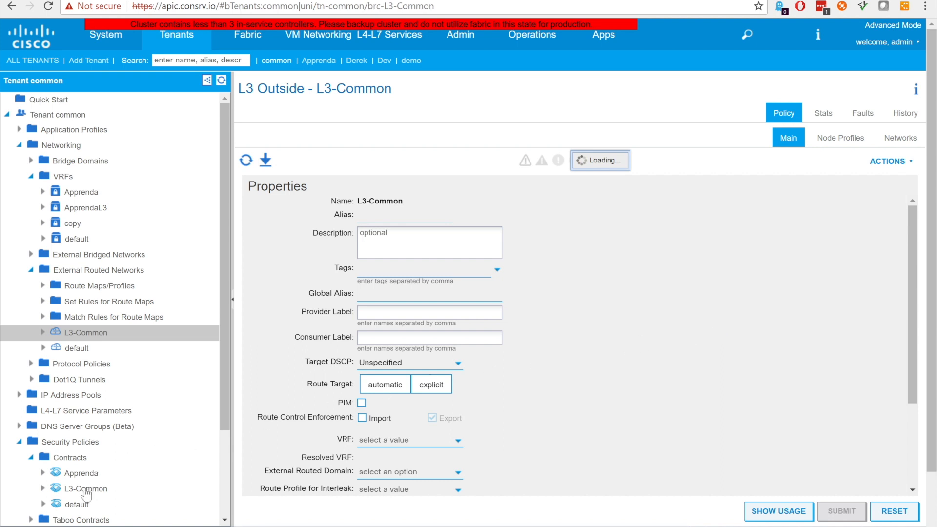
left_click(87, 488)
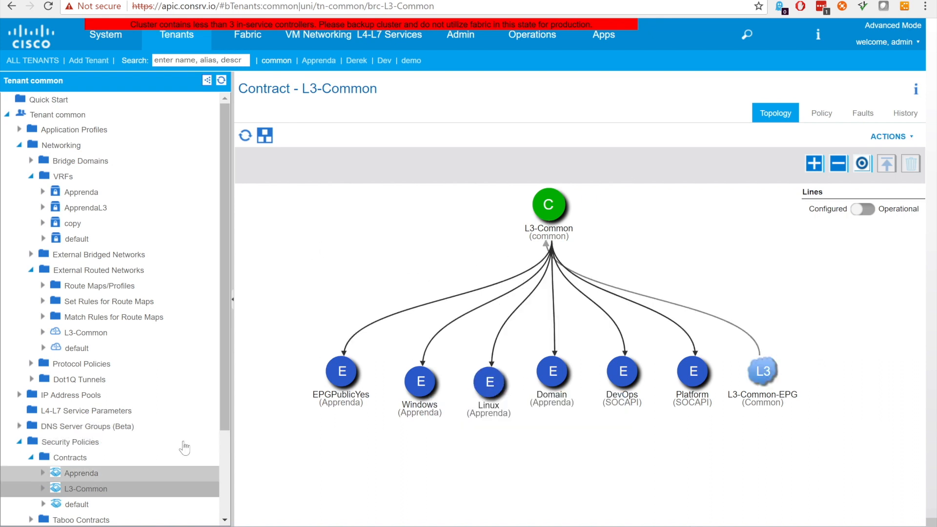
Step: Open the Apprenda contract topology linking Linux, Windows, EPGPublicYes, Domain, DevOps and Platform
left_click(81, 472)
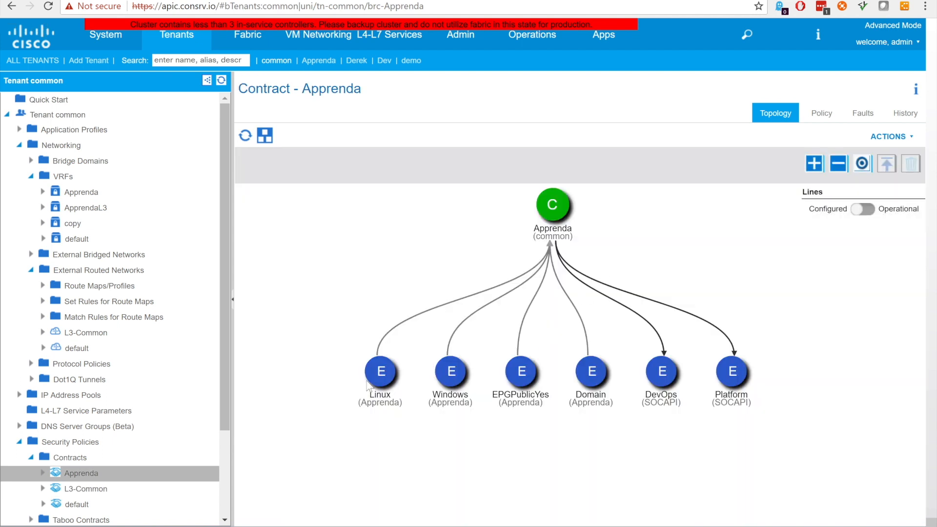
mouse_move(381, 373)
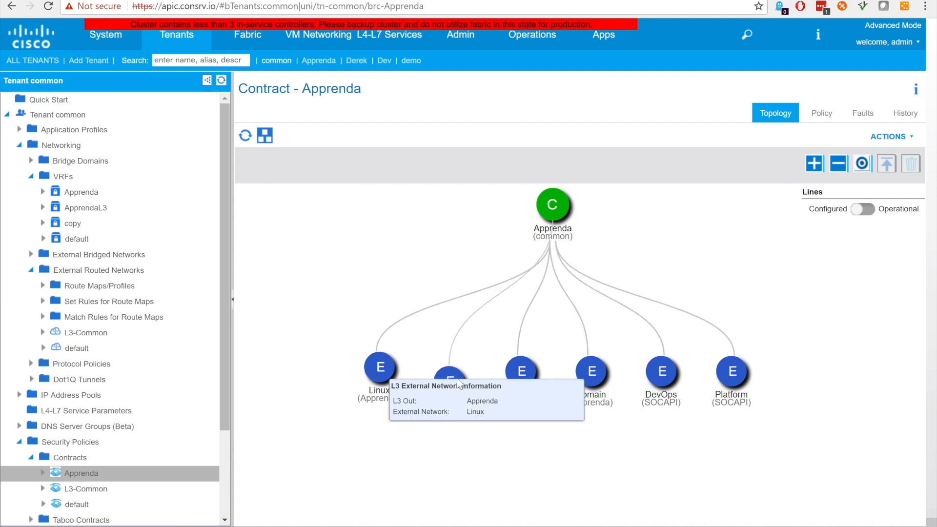
mouse_move(458, 284)
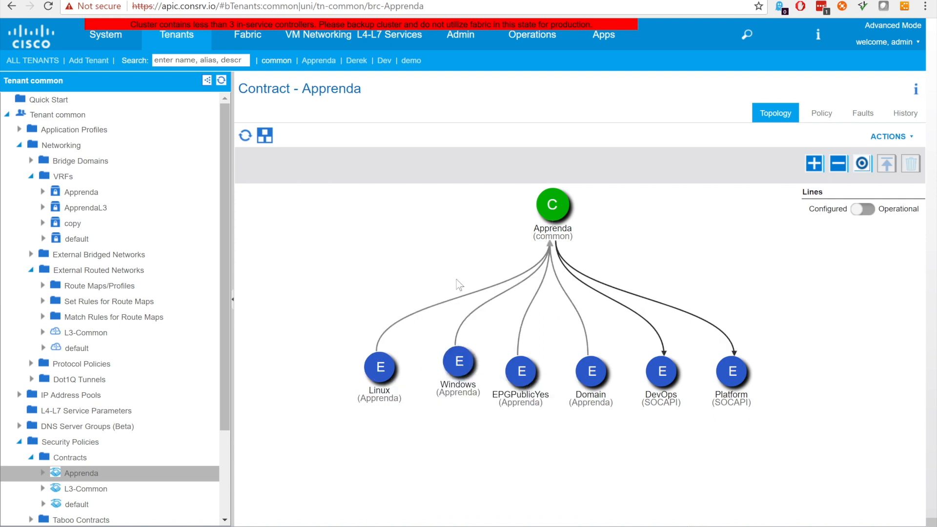
mouse_move(625, 239)
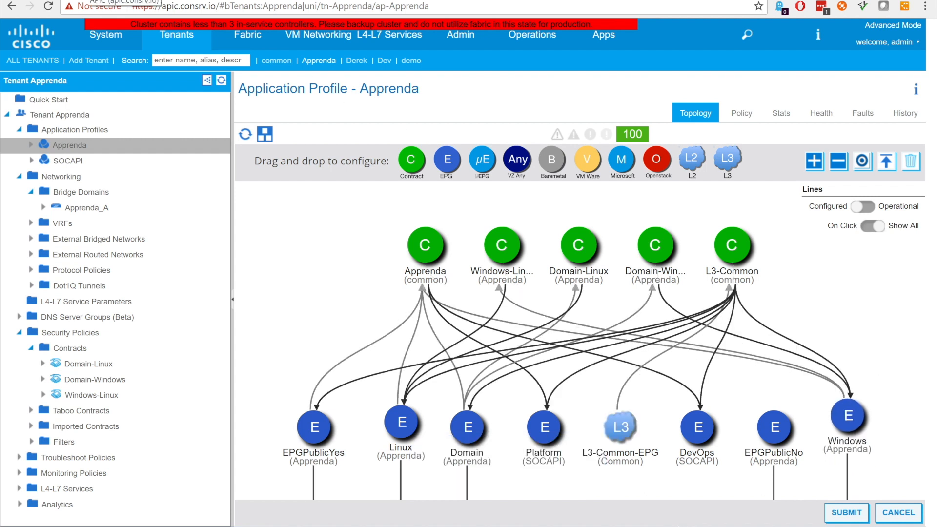
mouse_move(127, 171)
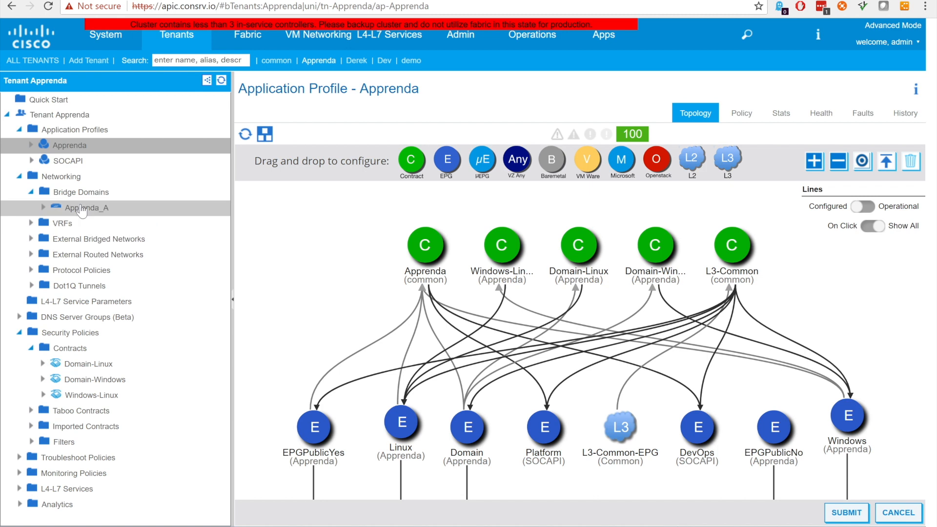
Step: Open the Apprenda_A bridge domain under Networking > Bridge Domains in Tenant Apprenda
left_click(85, 208)
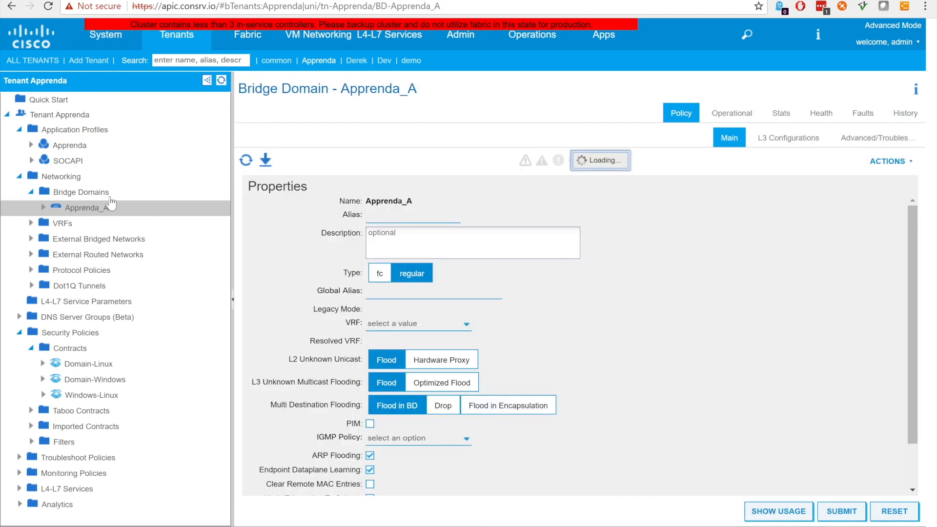
mouse_move(502, 178)
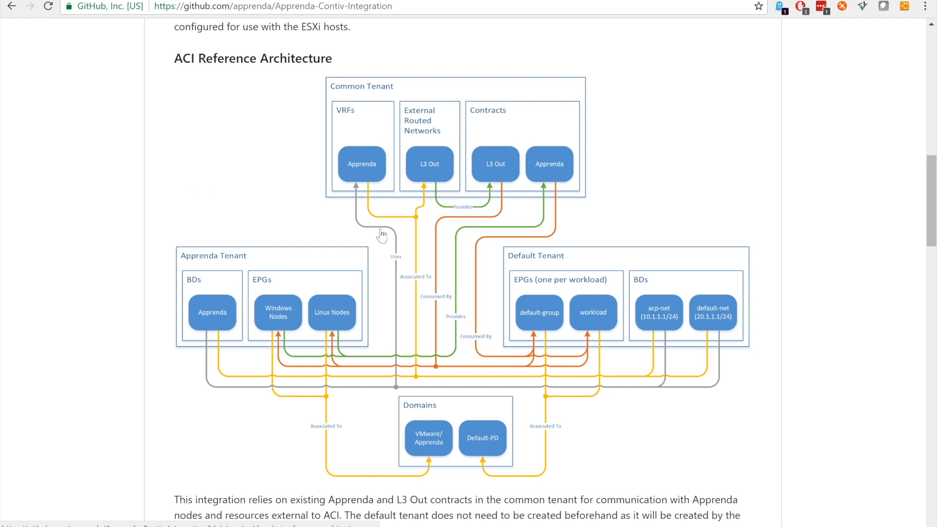
mouse_move(489, 281)
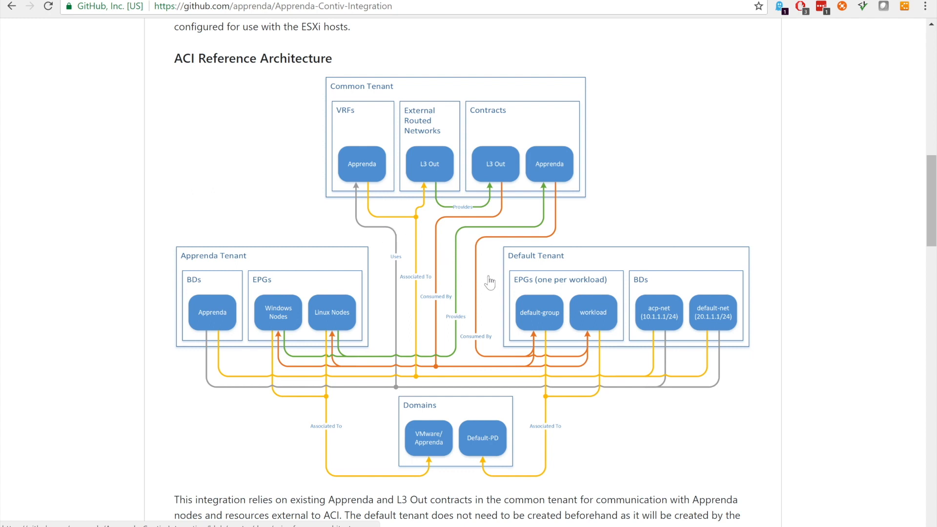
mouse_move(729, 357)
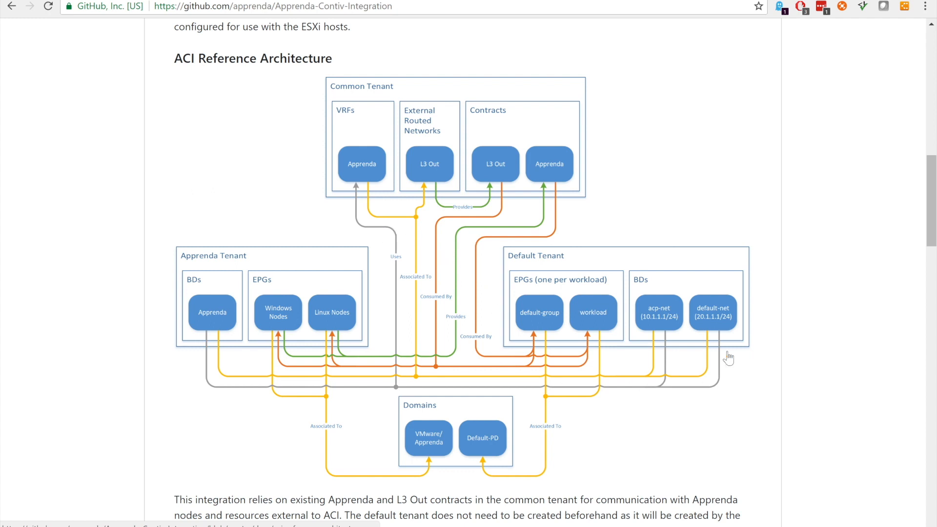
mouse_move(633, 365)
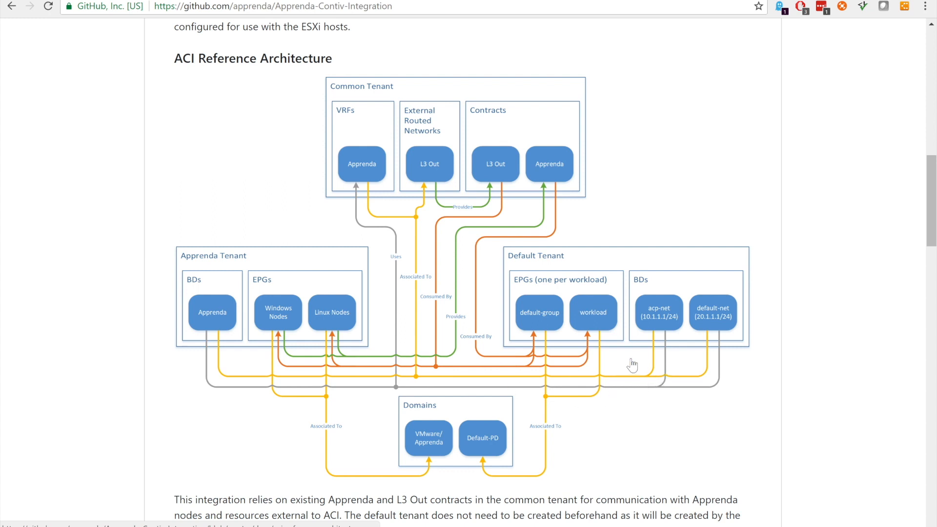